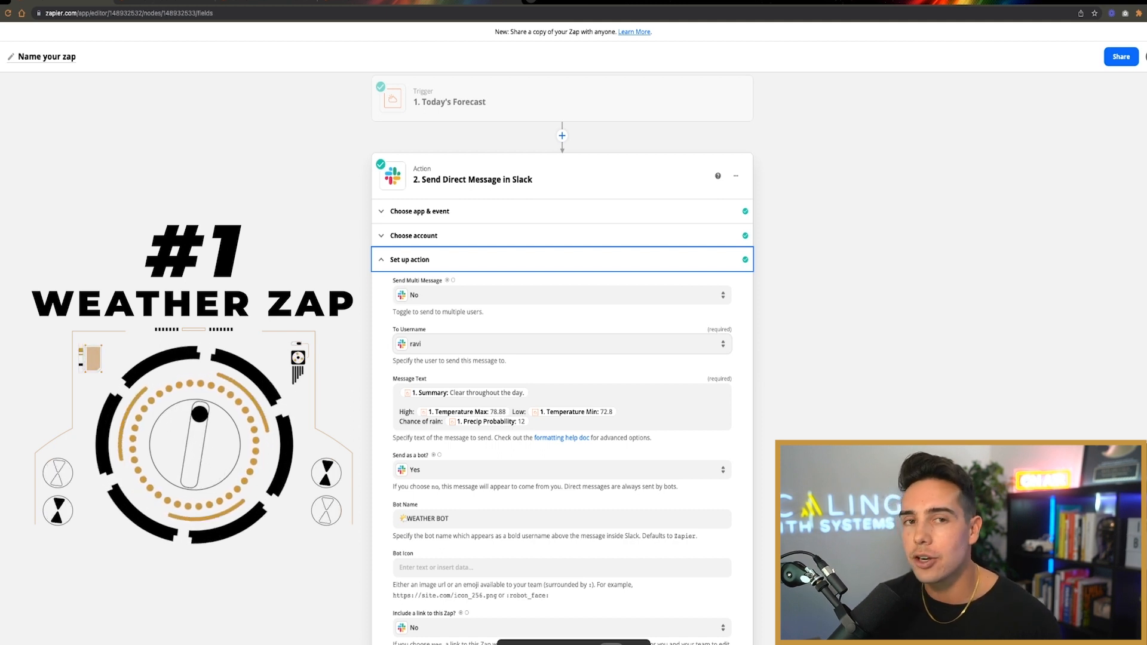
# Review the Today's Forecast trigger's location and units, then the Slack direct-message step.
pyautogui.click(449, 102)
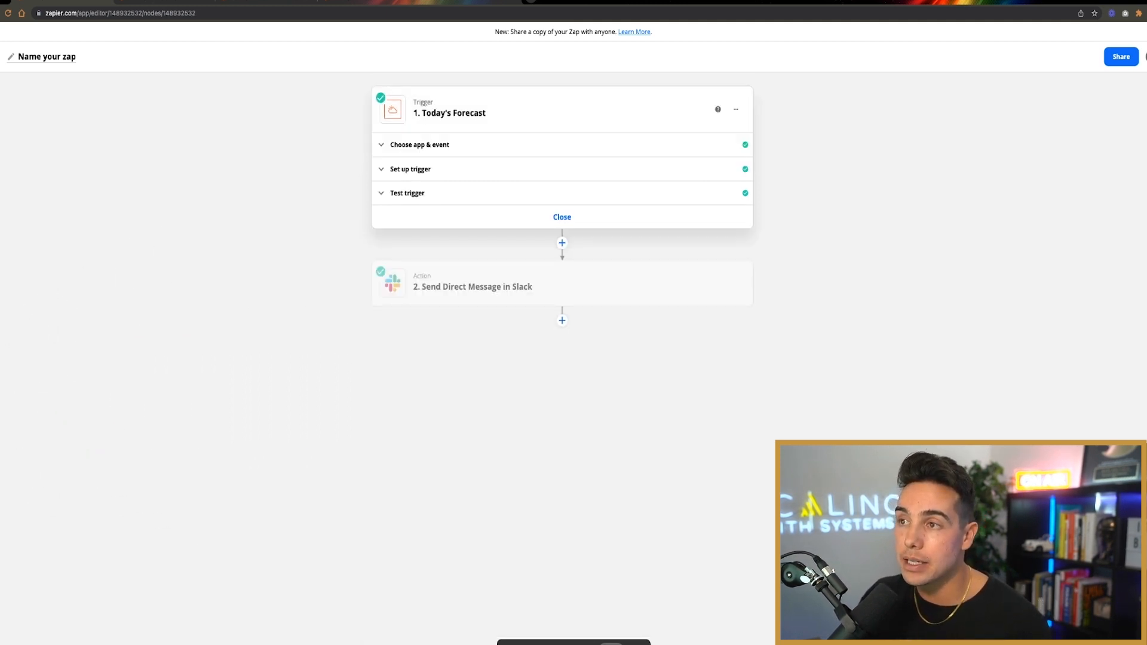
pyautogui.click(409, 168)
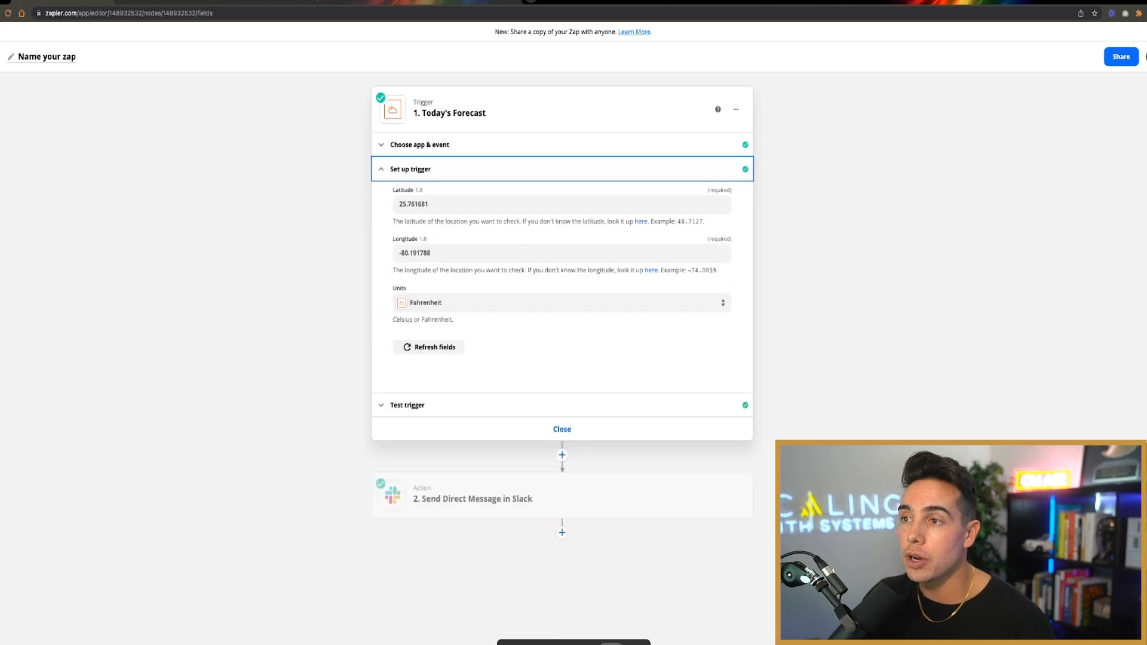
pyautogui.click(473, 498)
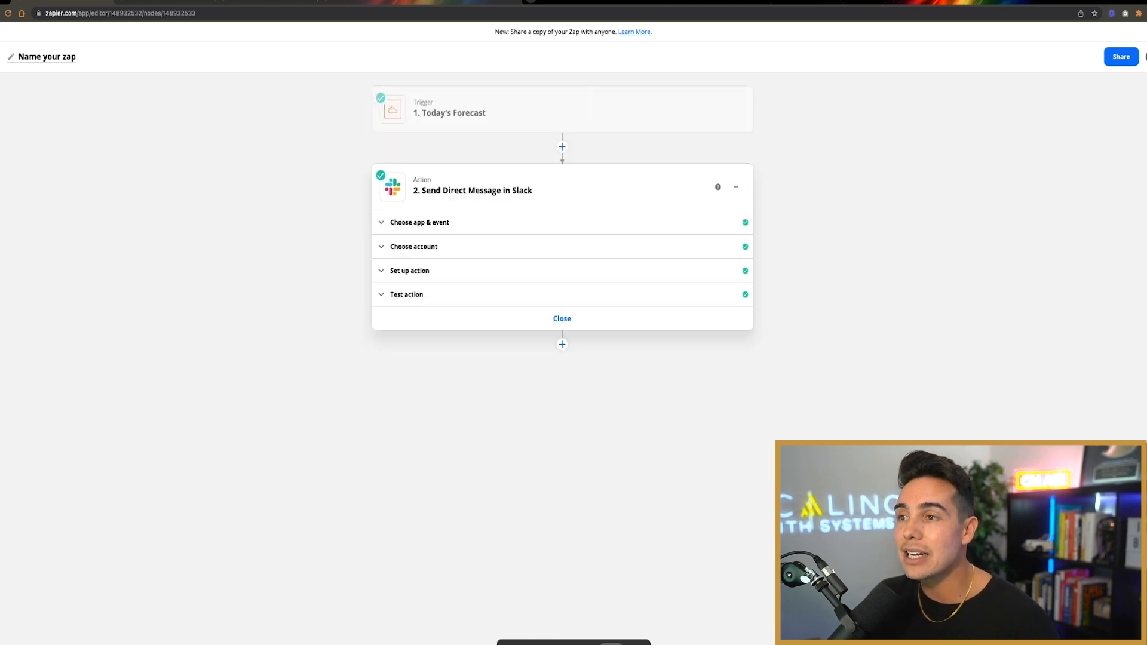
pyautogui.click(410, 270)
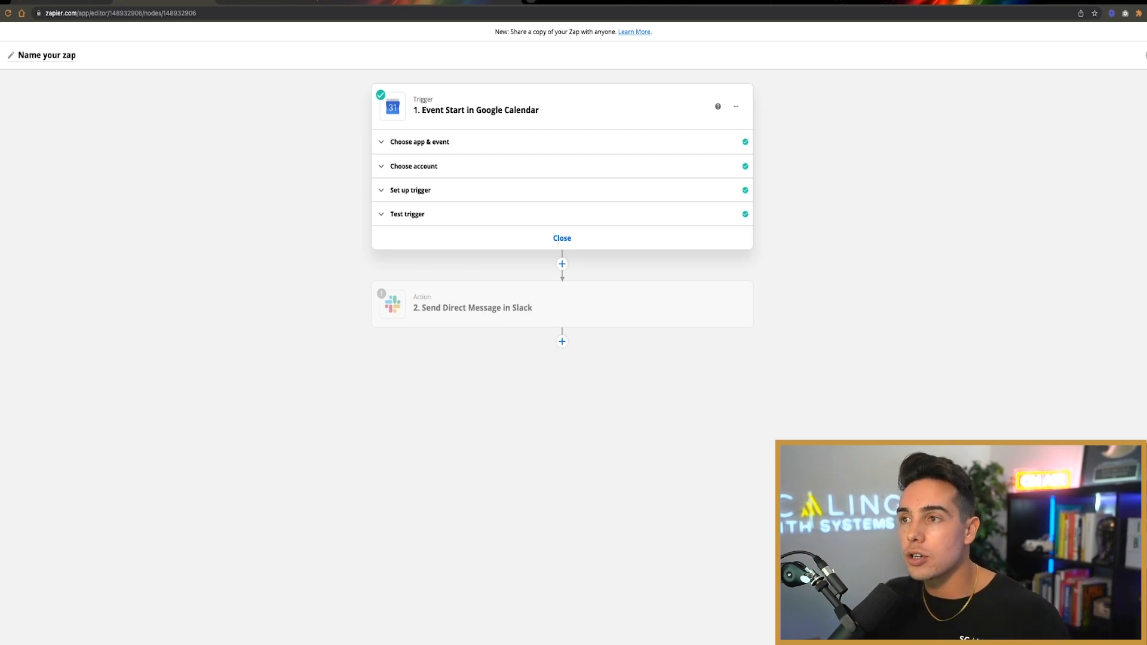
# Review the Google Calendar Event Start trigger's account, 36-hour timing and 'Mom's Birthday' search term.
pyautogui.click(414, 166)
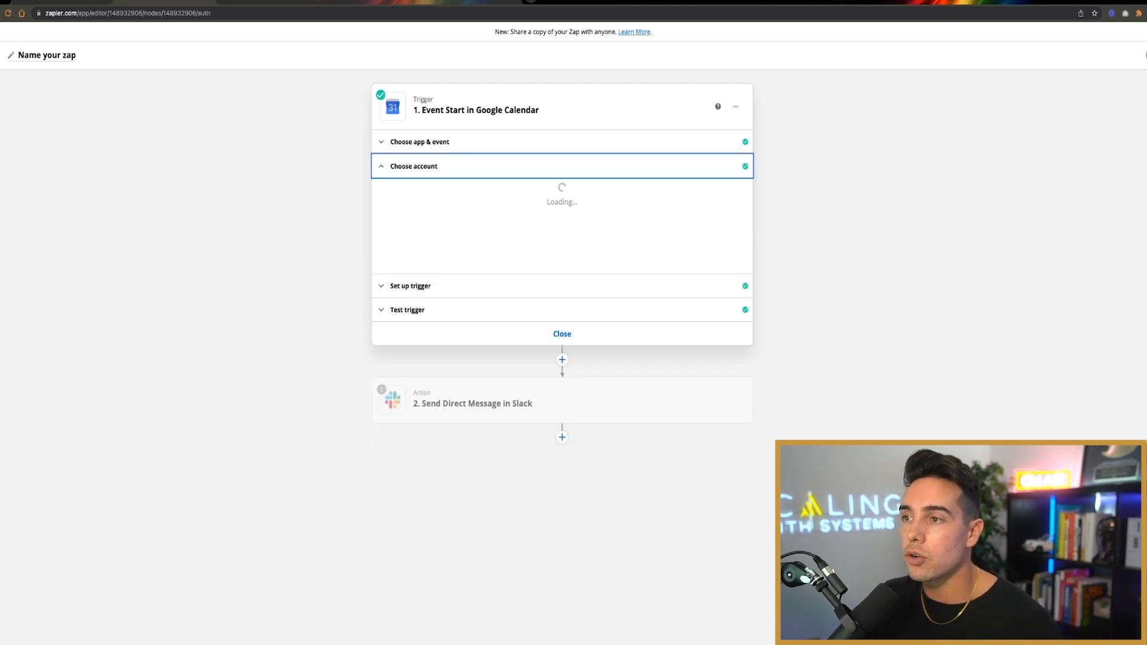
pyautogui.click(410, 285)
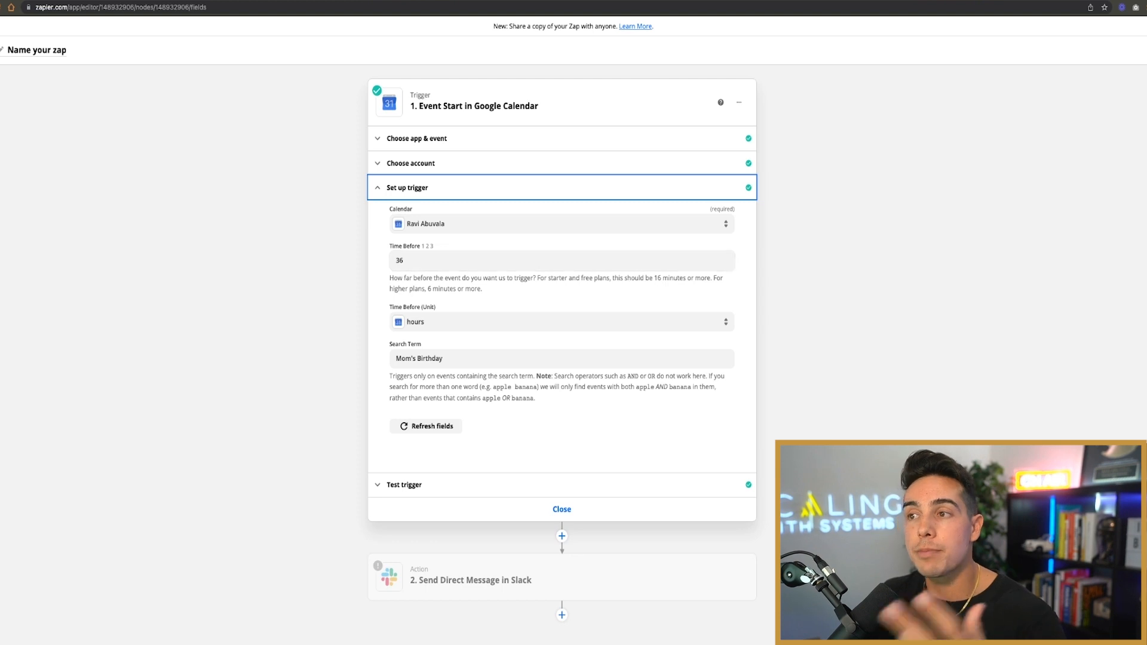
pyautogui.doubleClick(420, 357)
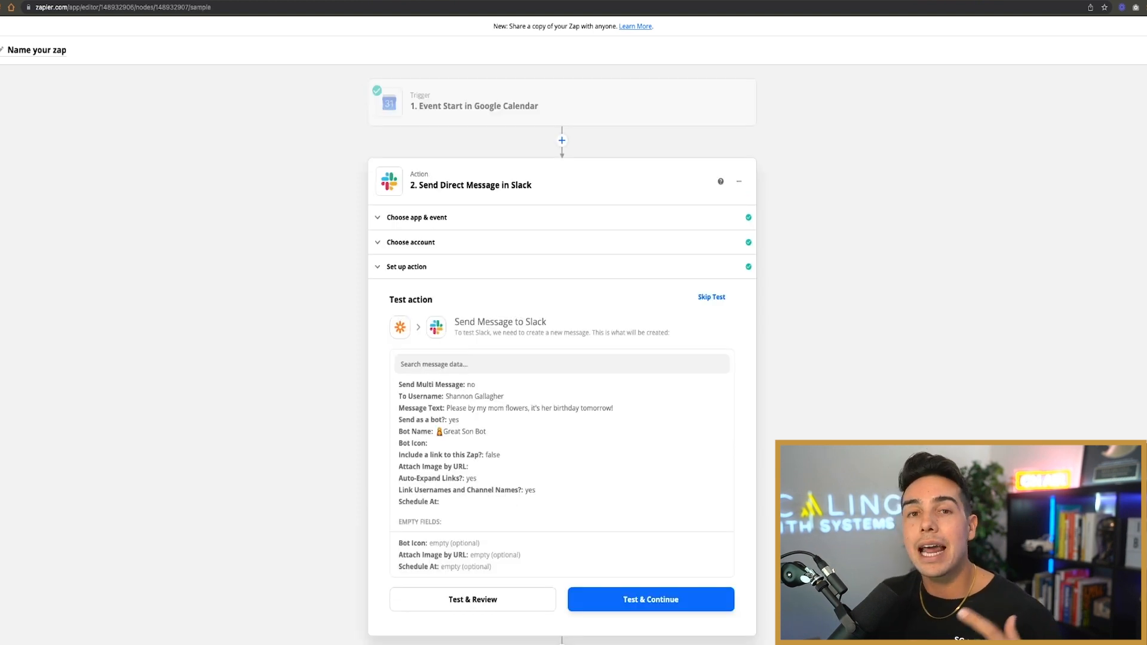
# Review the Slack account sending the buy-mom-flowers reminder message.
pyautogui.click(410, 243)
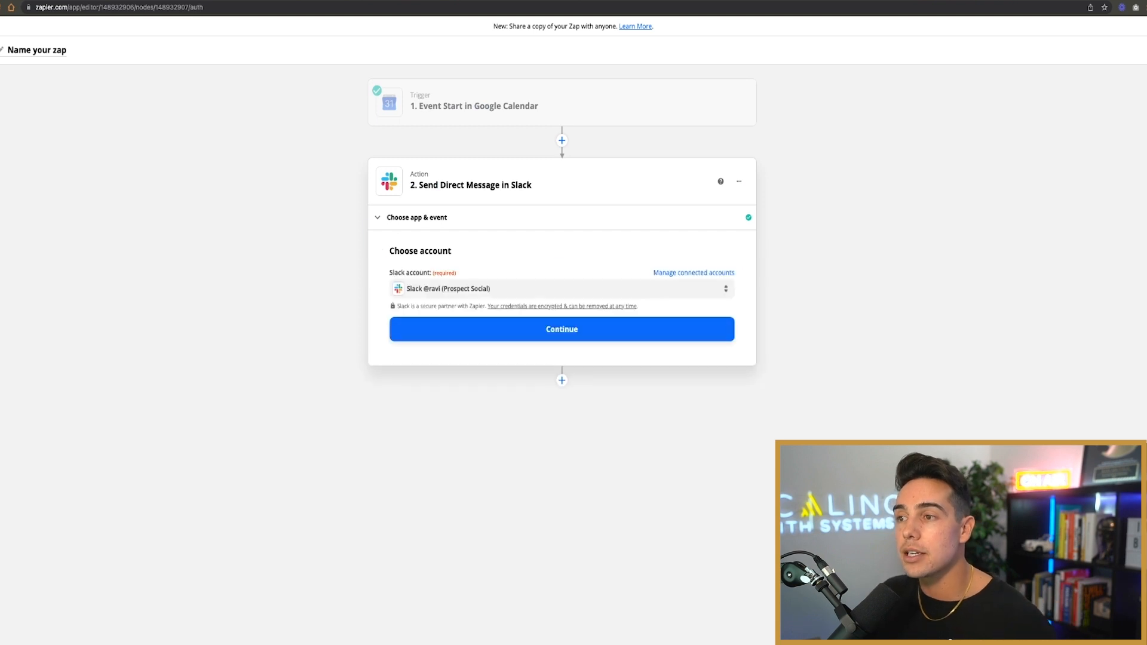
pyautogui.click(562, 330)
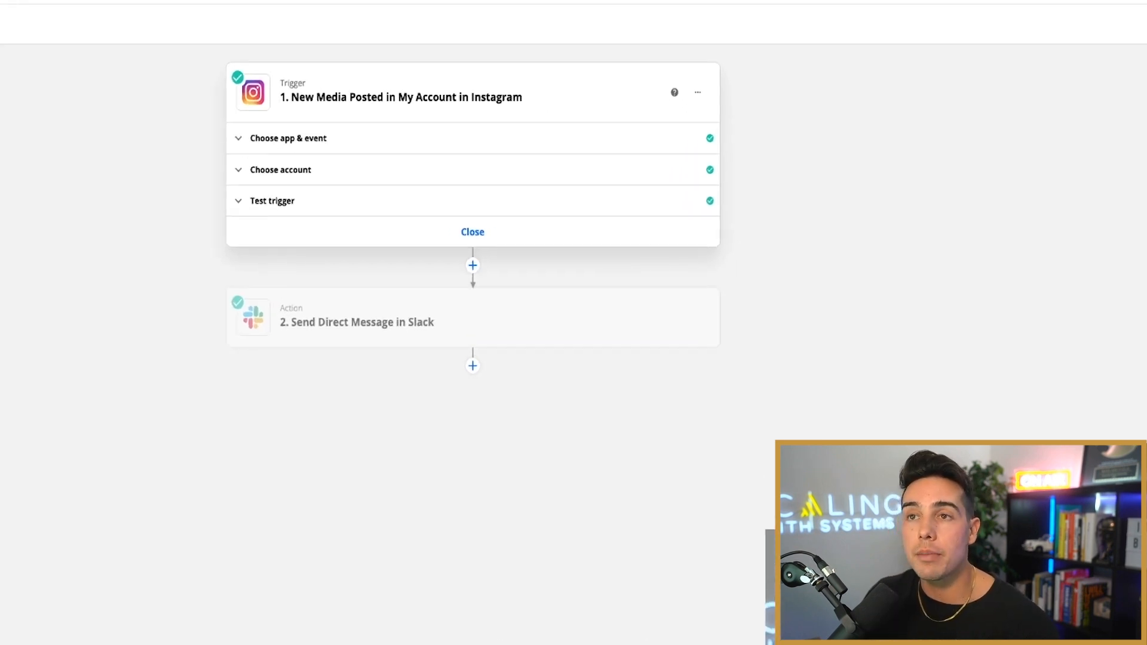
# Review the Instagram new-media trigger's app and event and its Slack direct-message step.
pyautogui.click(288, 139)
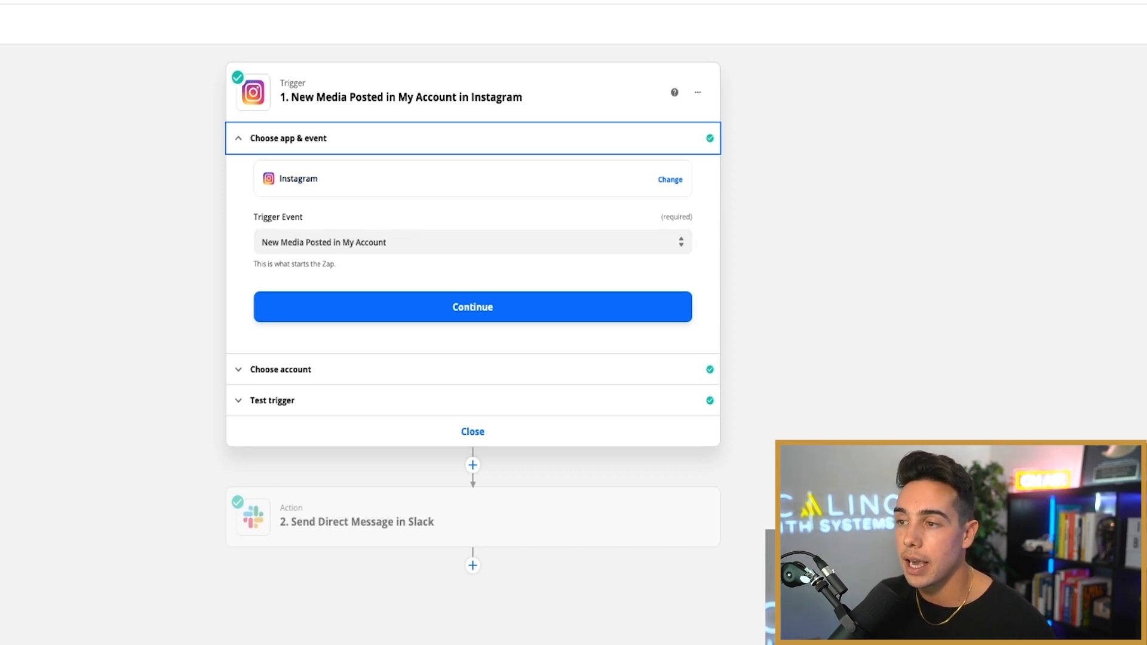
pyautogui.click(472, 431)
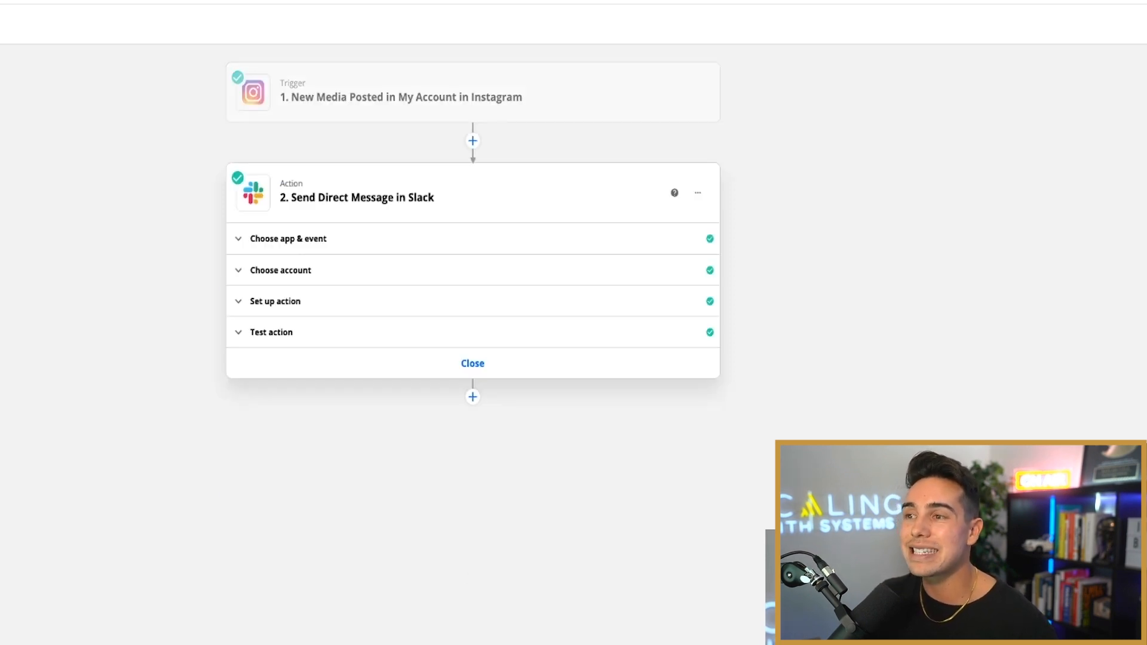
pyautogui.click(275, 301)
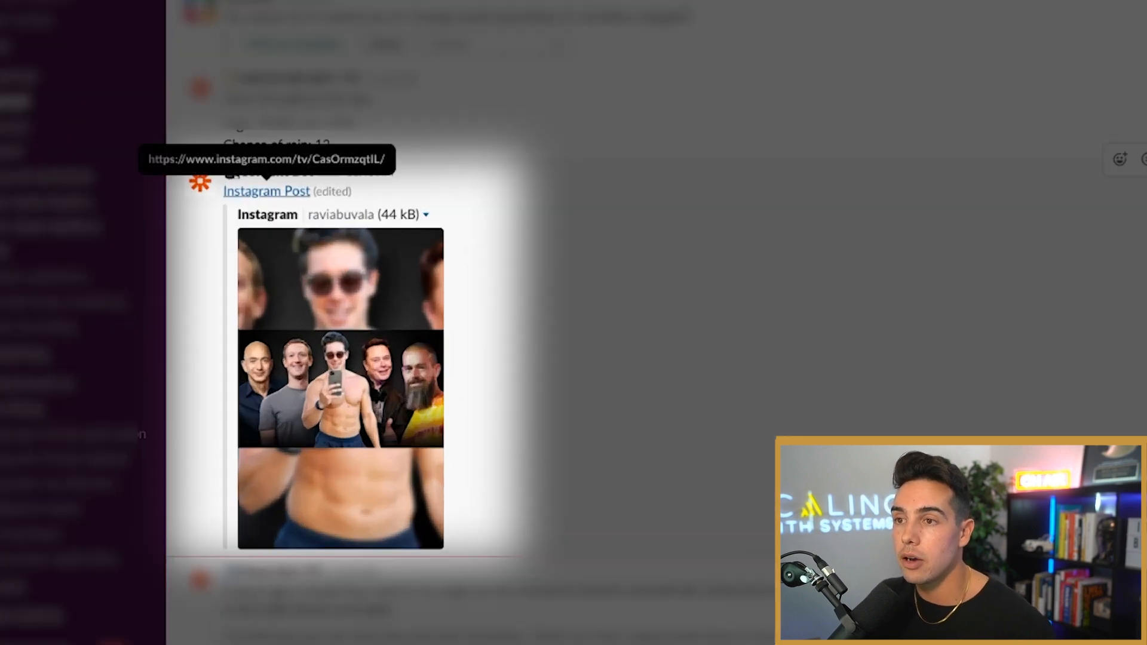
pyautogui.click(266, 191)
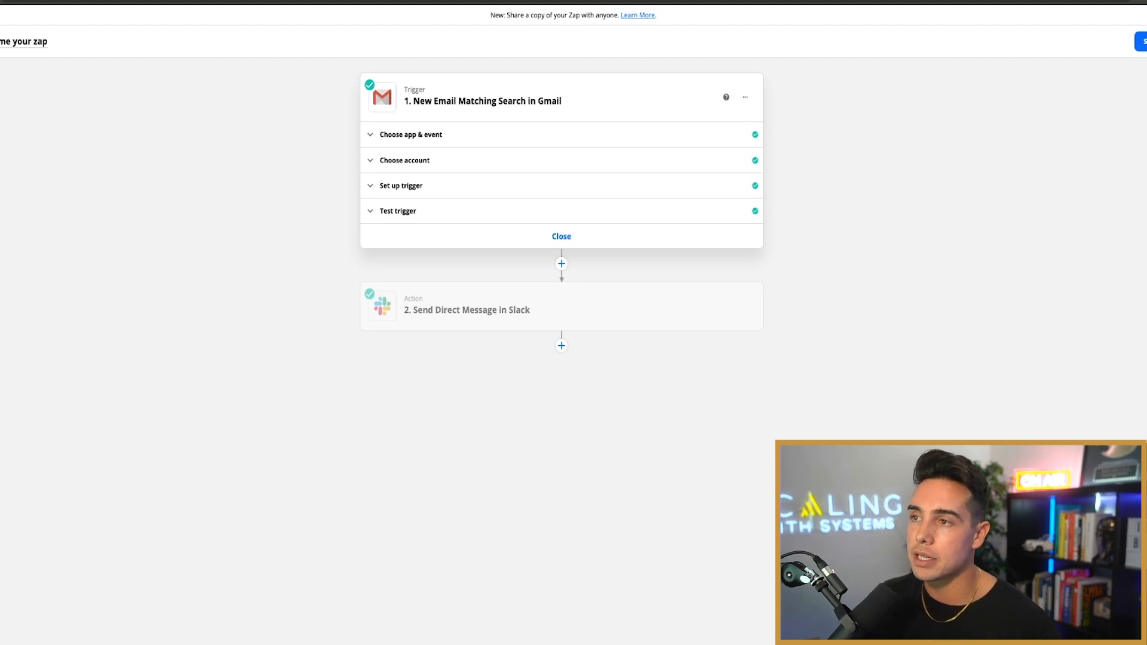
# Review the Gmail New Email Matching Search trigger's app and event settings.
pyautogui.click(410, 134)
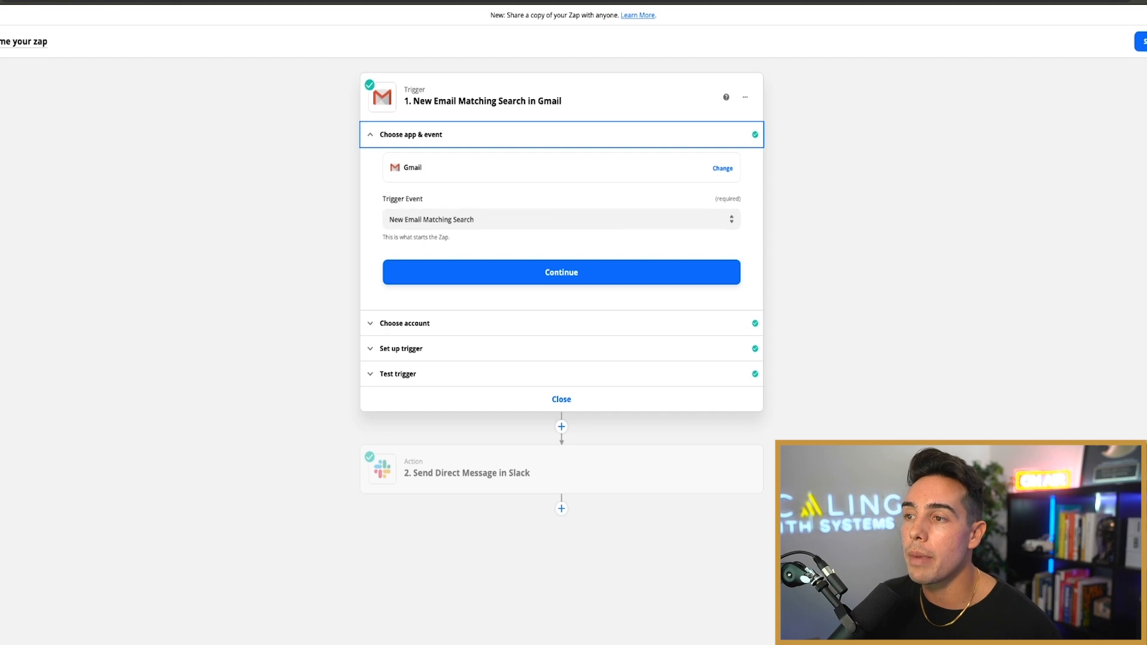
pyautogui.click(401, 347)
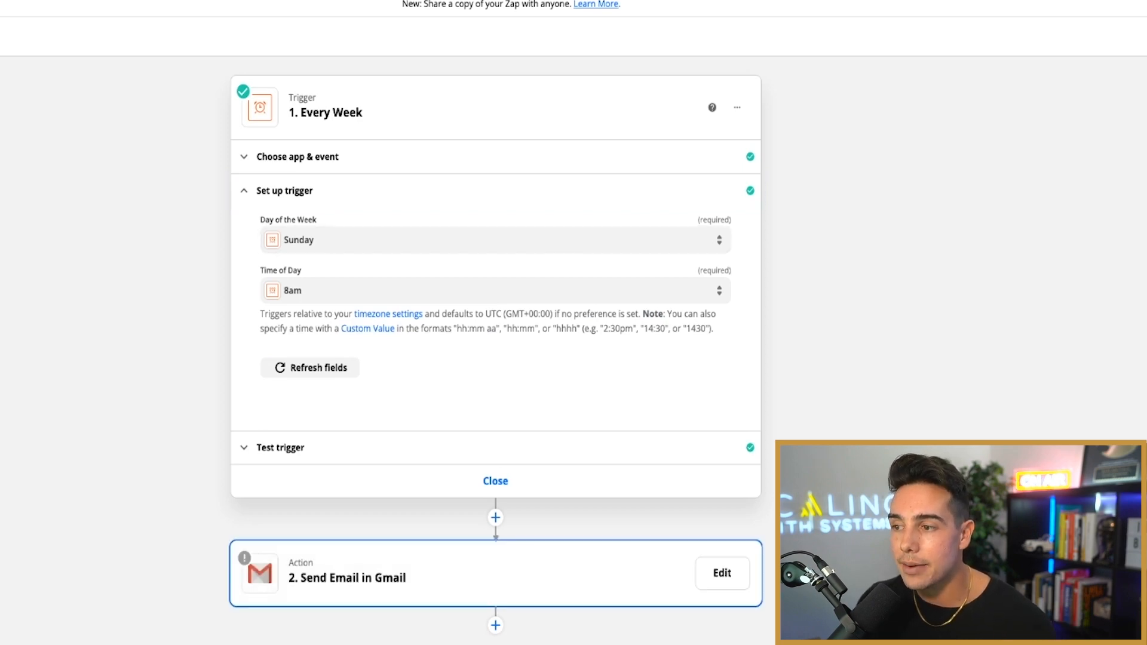
# Start editing the weekly zap's Send Email in Gmail step.
pyautogui.click(722, 572)
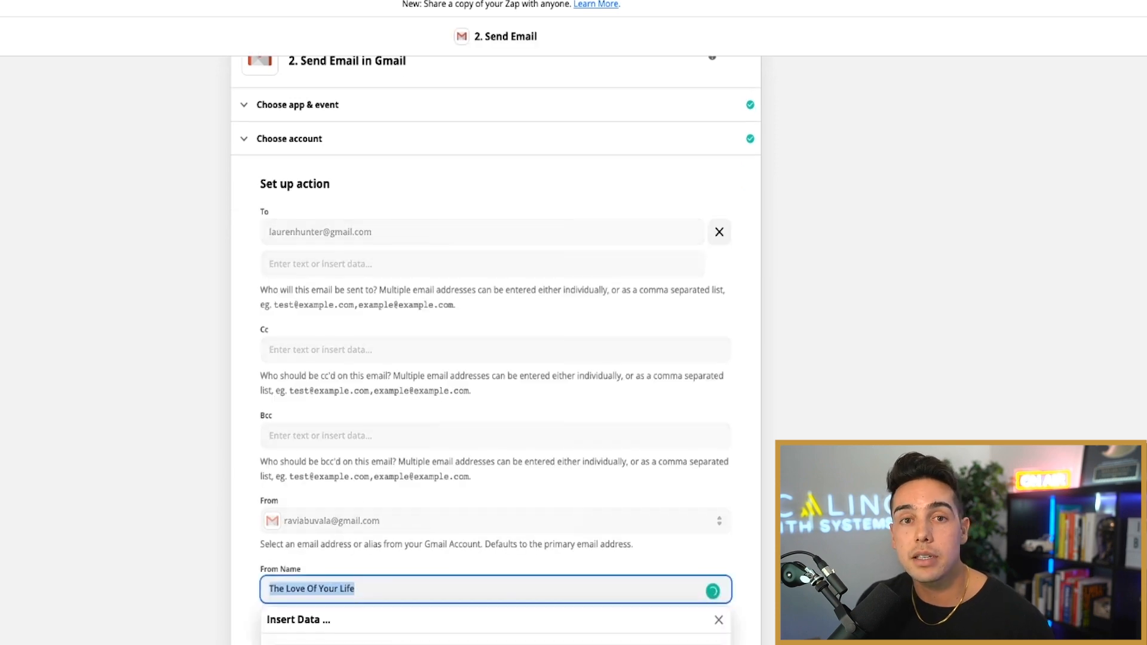
# Scroll through the email's From Name, 'Don't Forget!' subject and smoothie-reminder body fields.
pyautogui.scroll(-3)
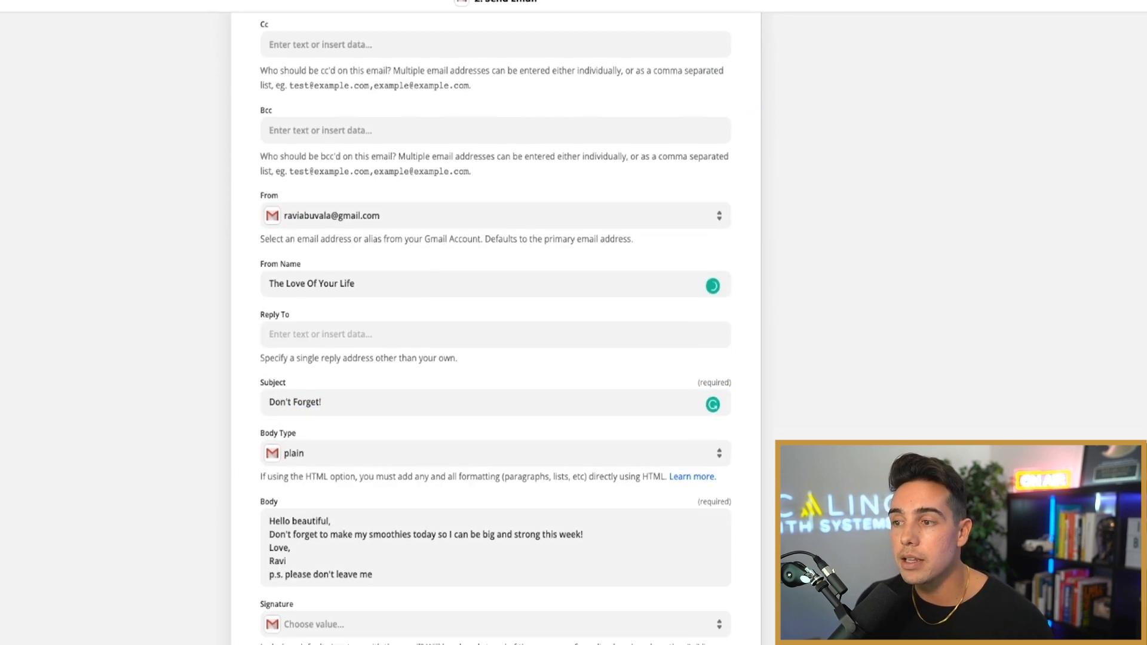
pyautogui.scroll(-3)
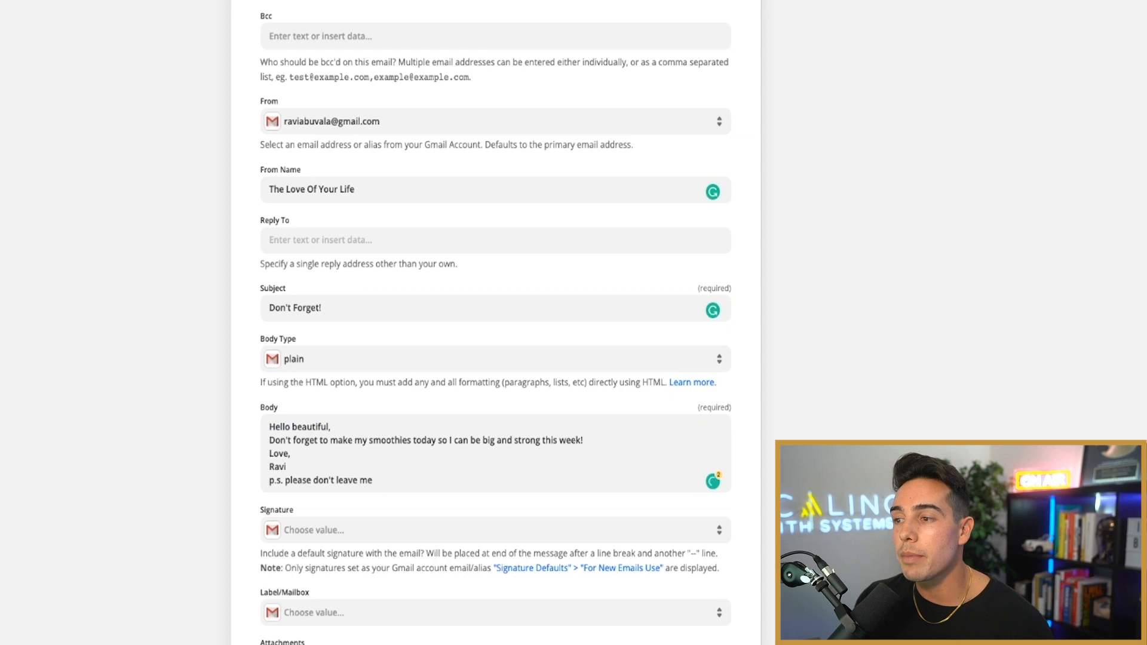